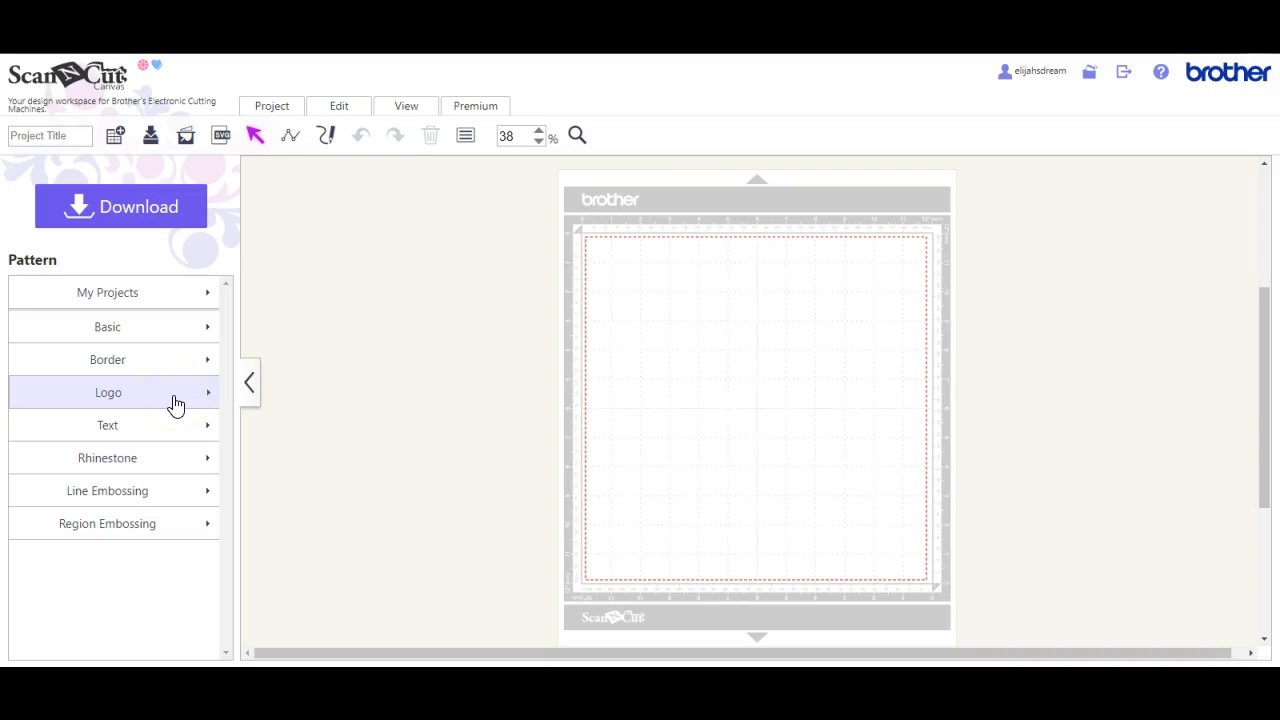
mouse_move(178, 420)
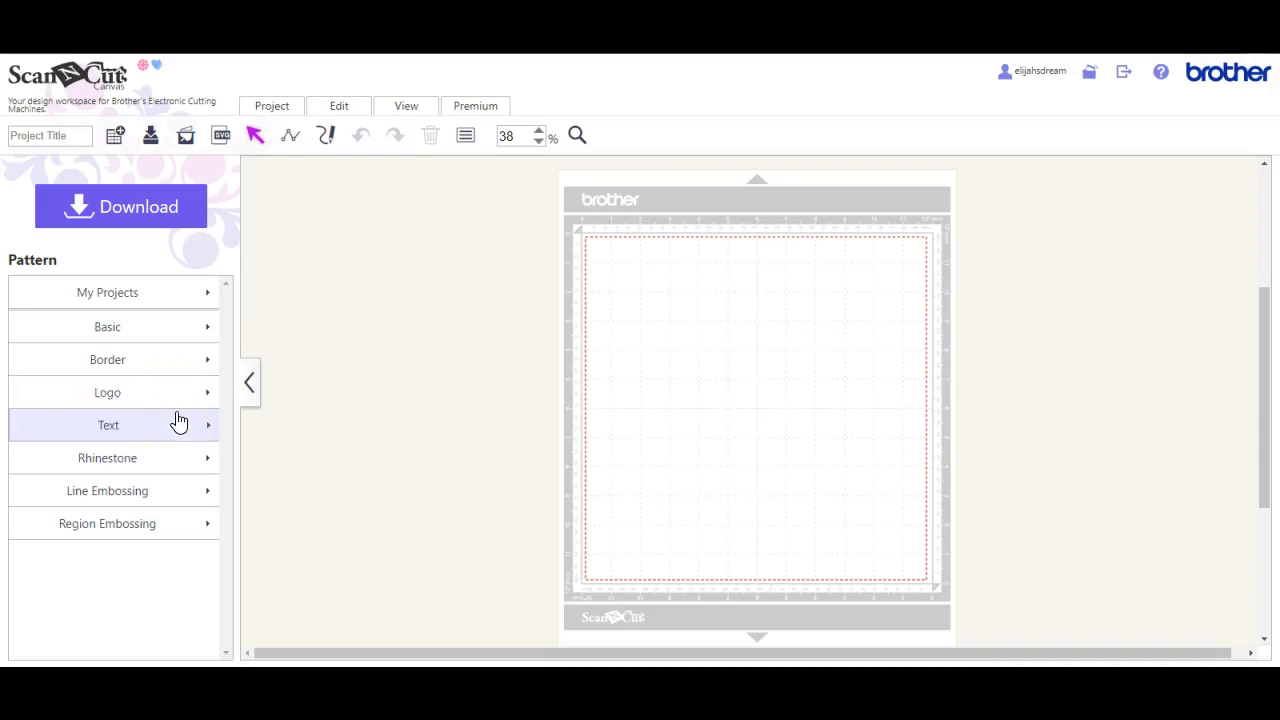
- Switch the Pattern panel to the Text category showing the font style gallery
click(108, 424)
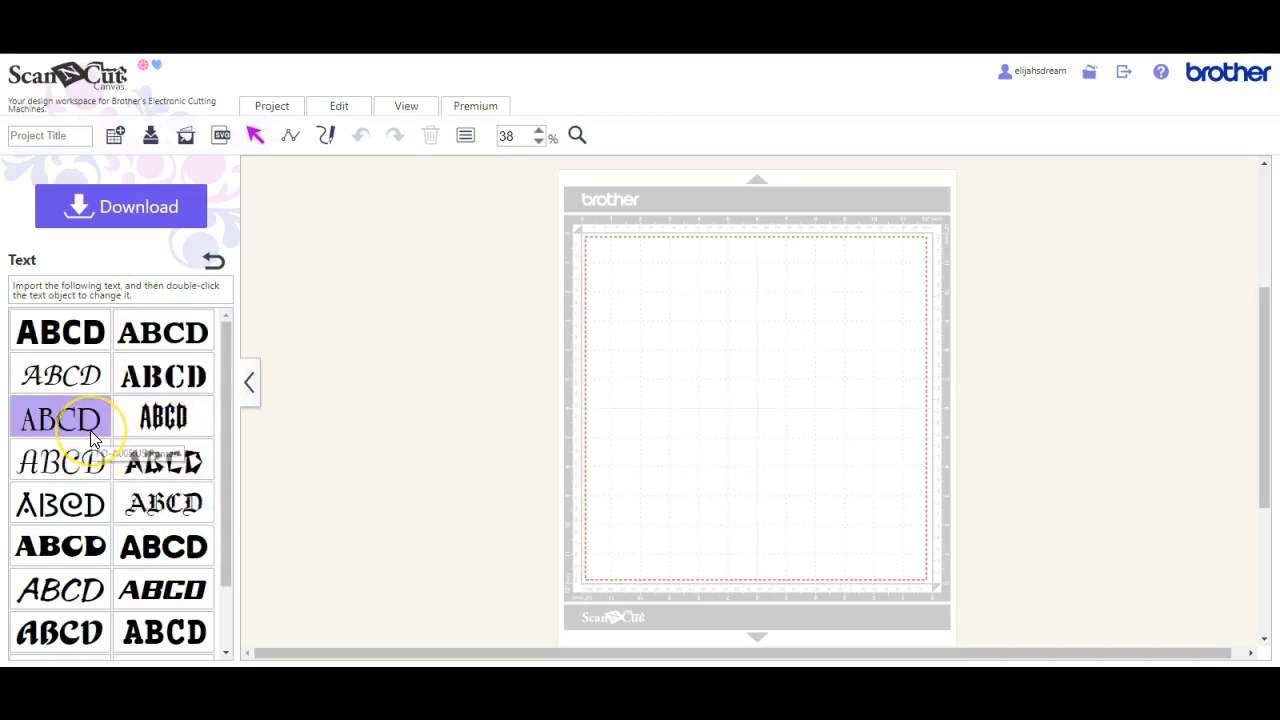
- Add an outlined serif text object reading 'Start typing' across the top of the mat
click(60, 418)
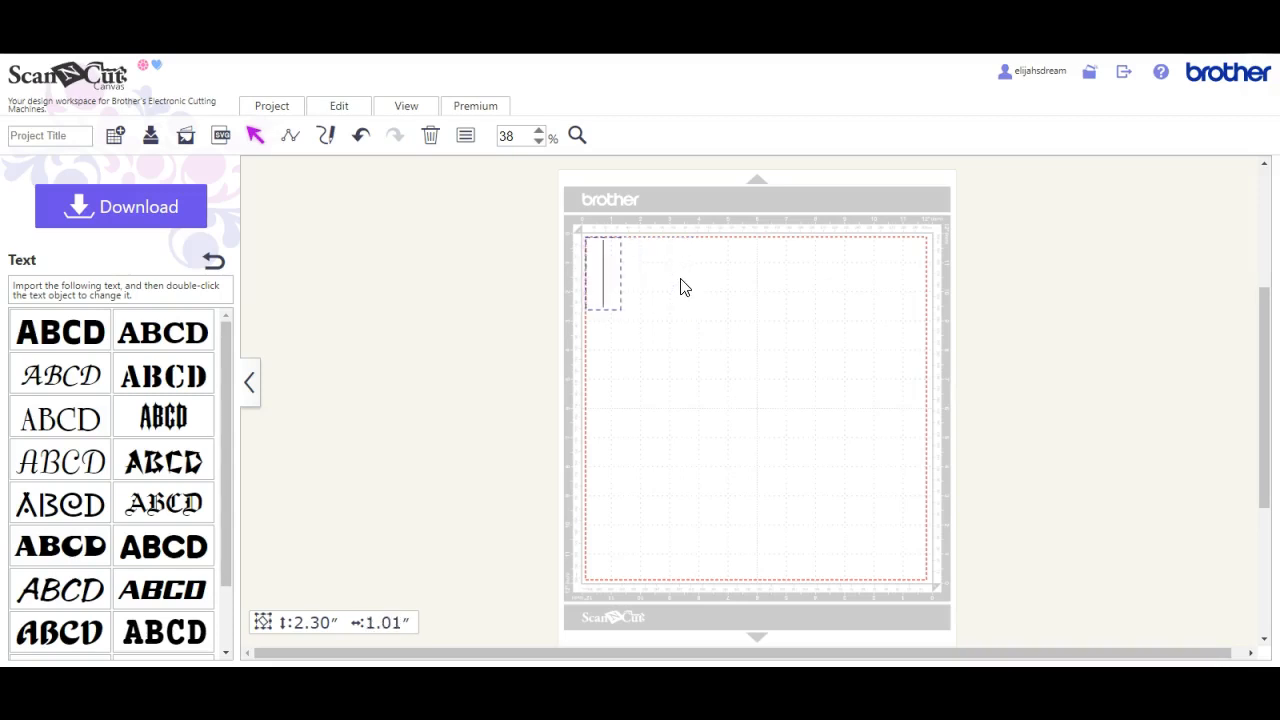
text(Start)
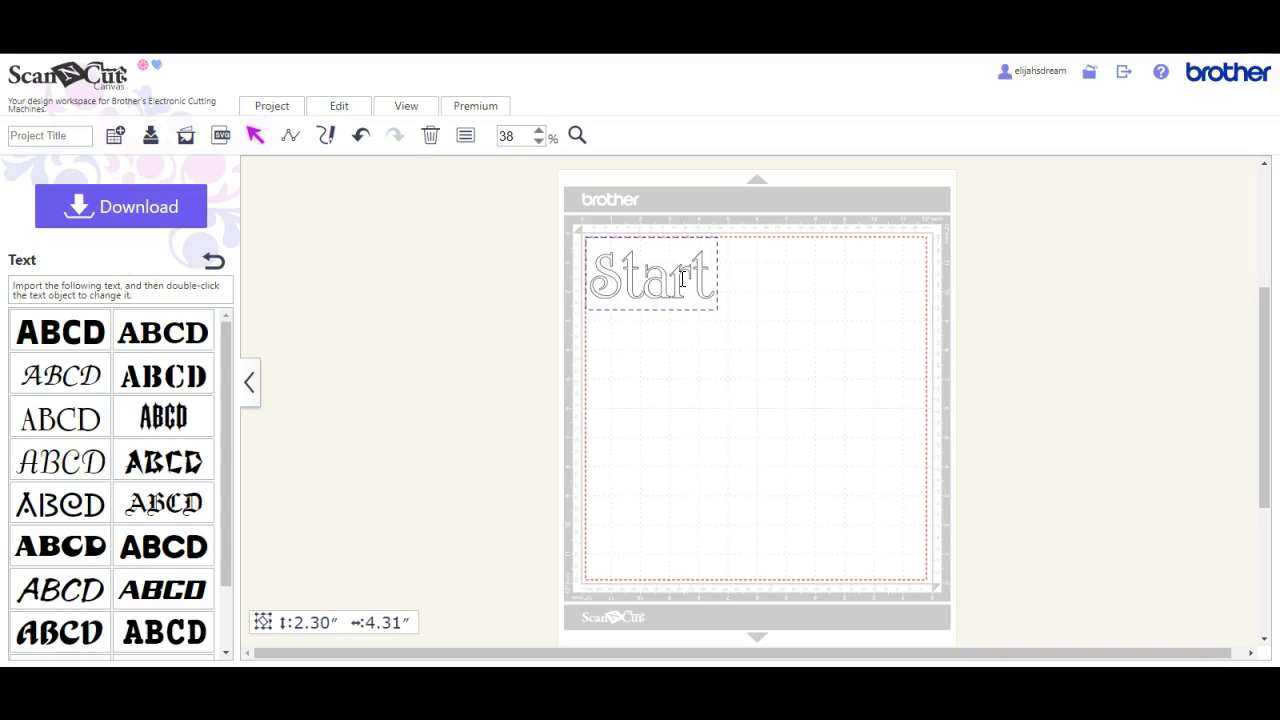
text(typi)
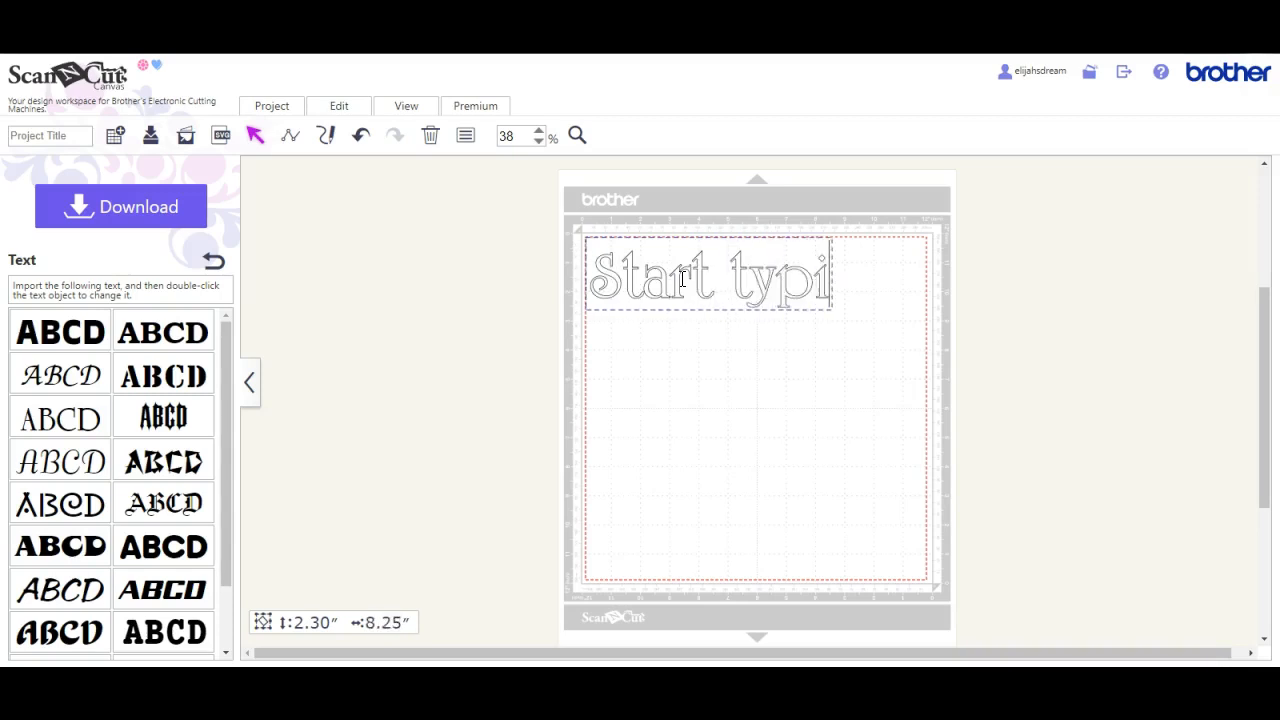
text(ng)
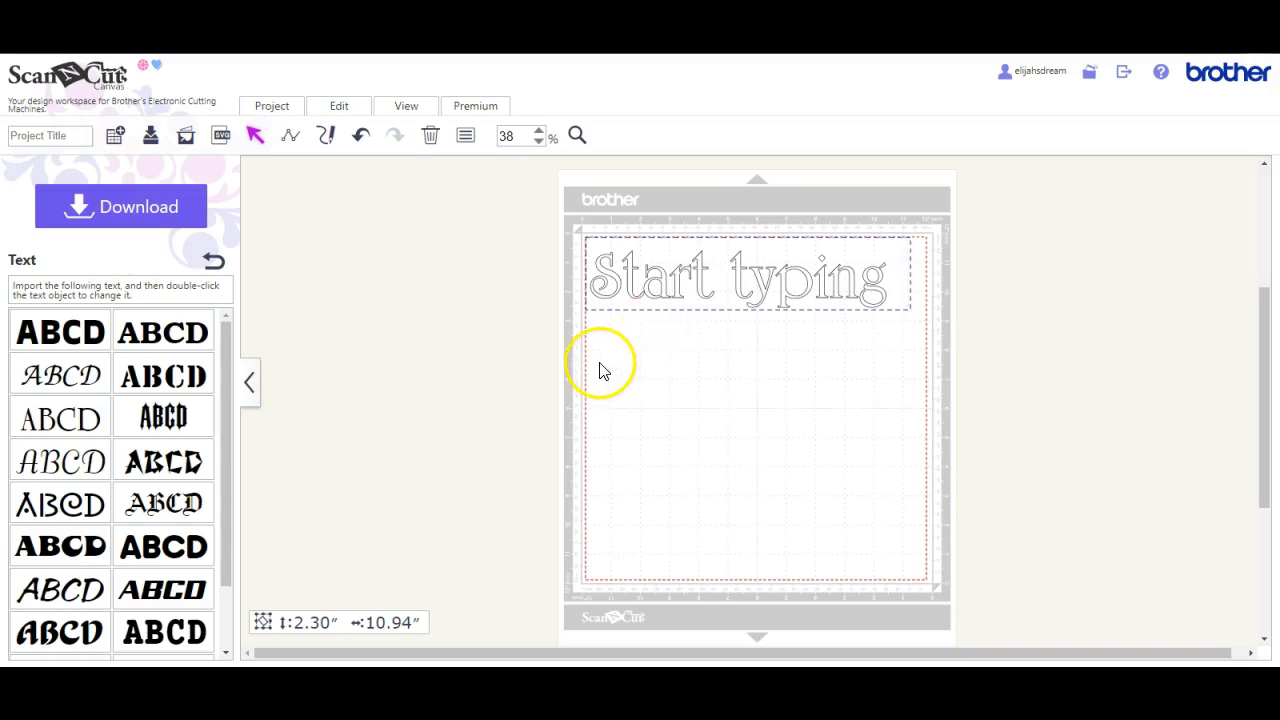
- Add a second outlined serif text object and place it below the 'Start typing' line
click(748, 276)
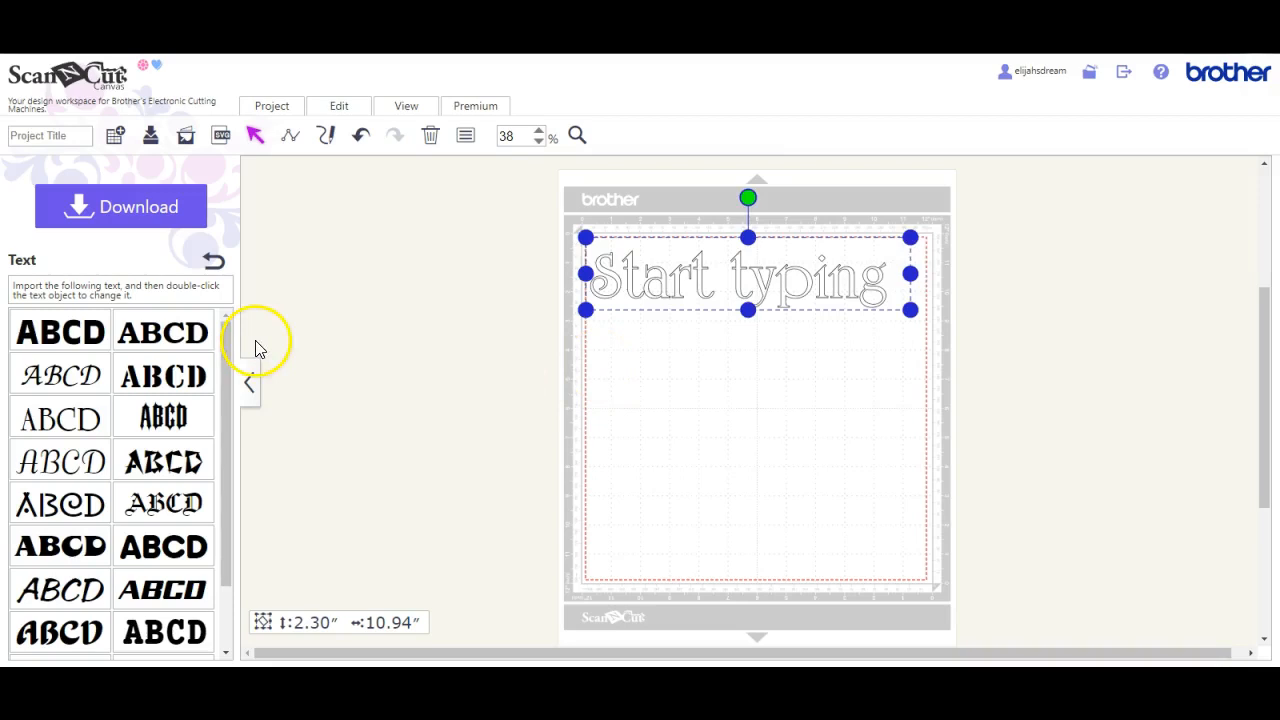
click(58, 418)
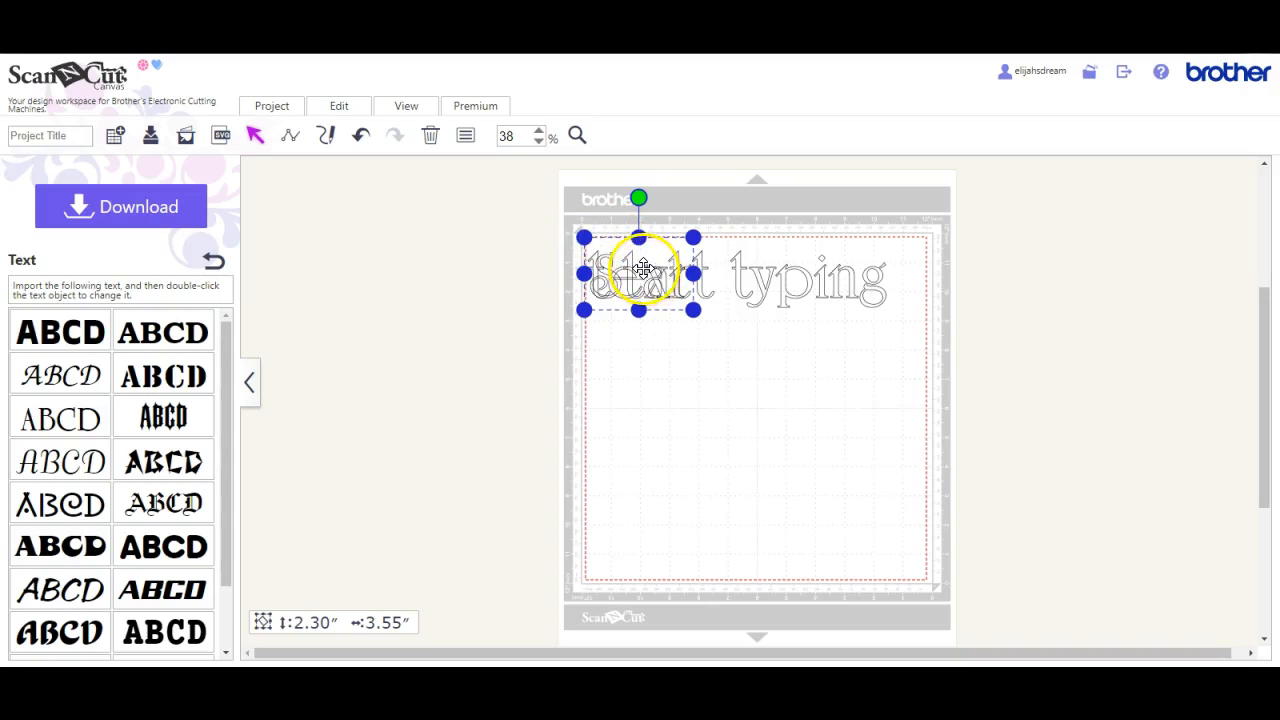
drag(640, 280, 656, 358)
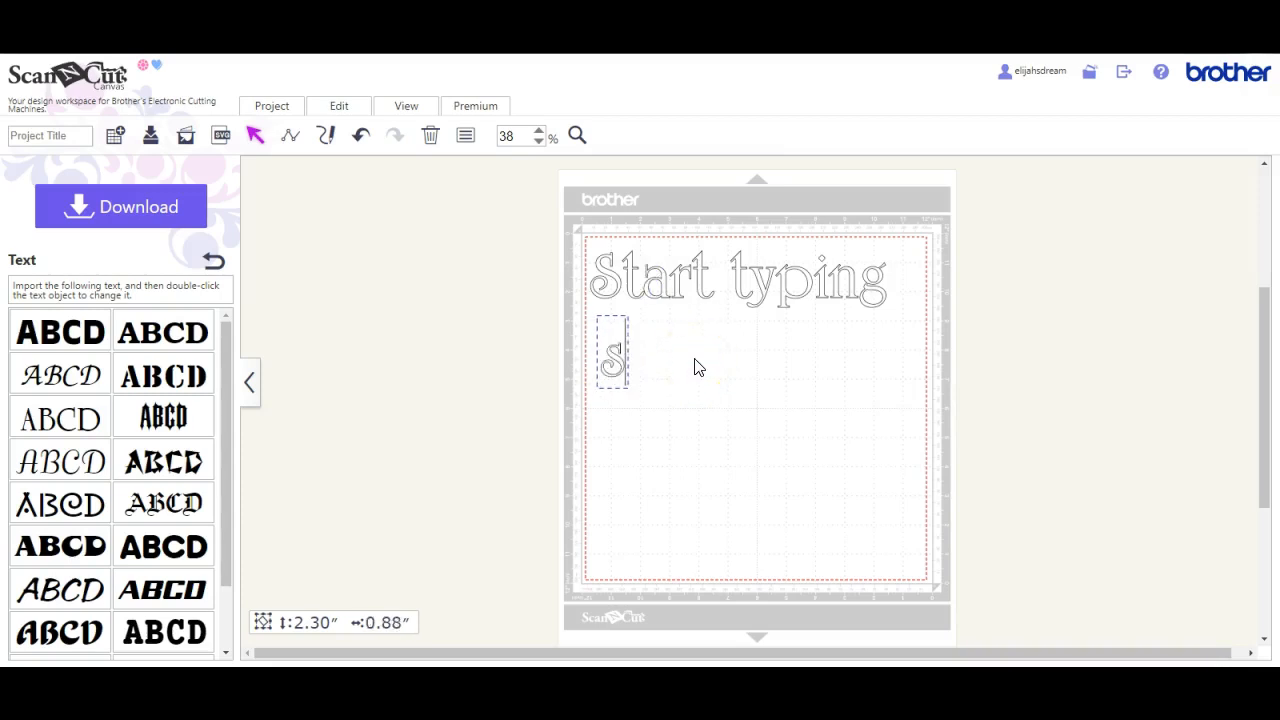
- Enter 'second line' as the wording of the new text object beneath 'Start typing'
text(second line)
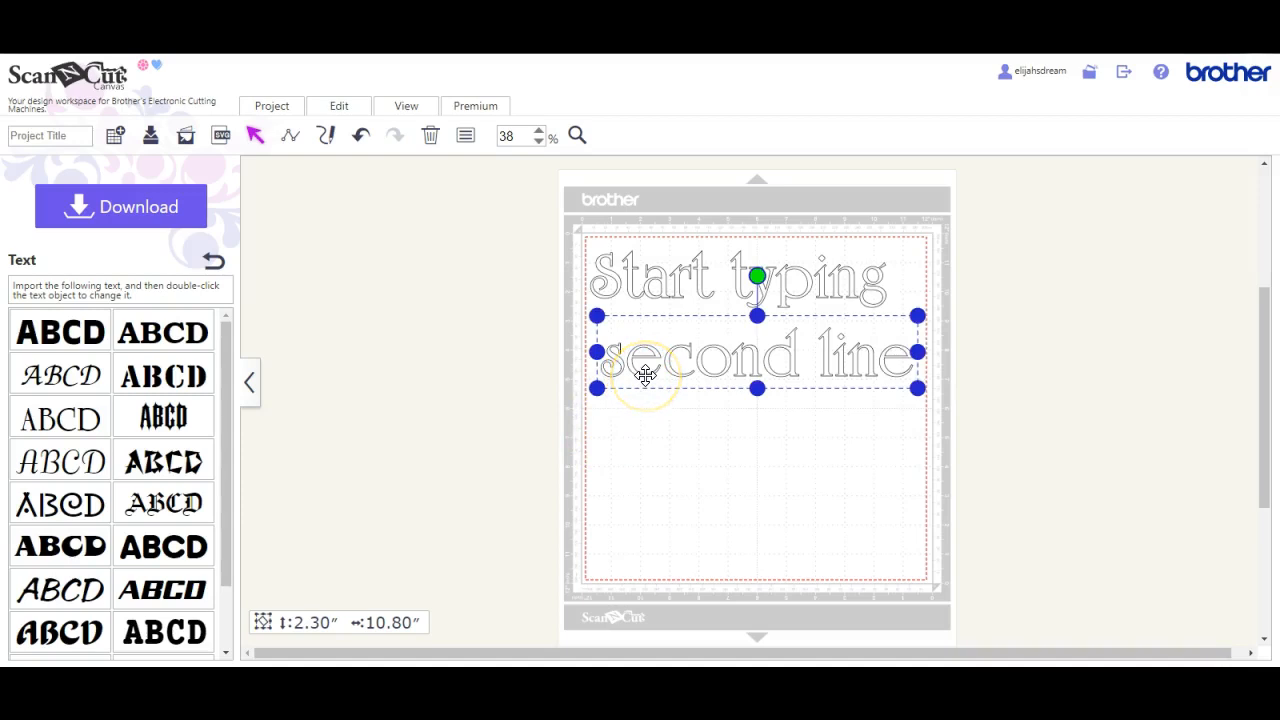
mouse_move(628, 328)
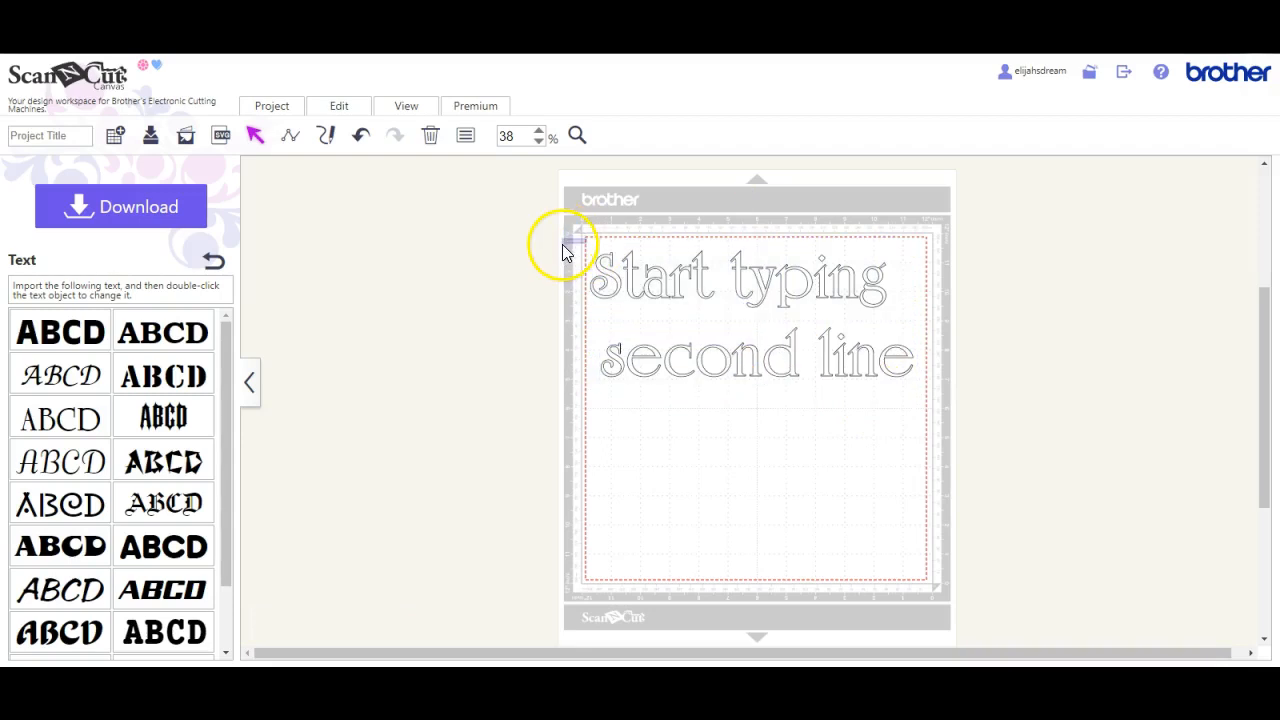
- Select 'Start typing' and 'second line' together as one two-line group on the mat
click(676, 376)
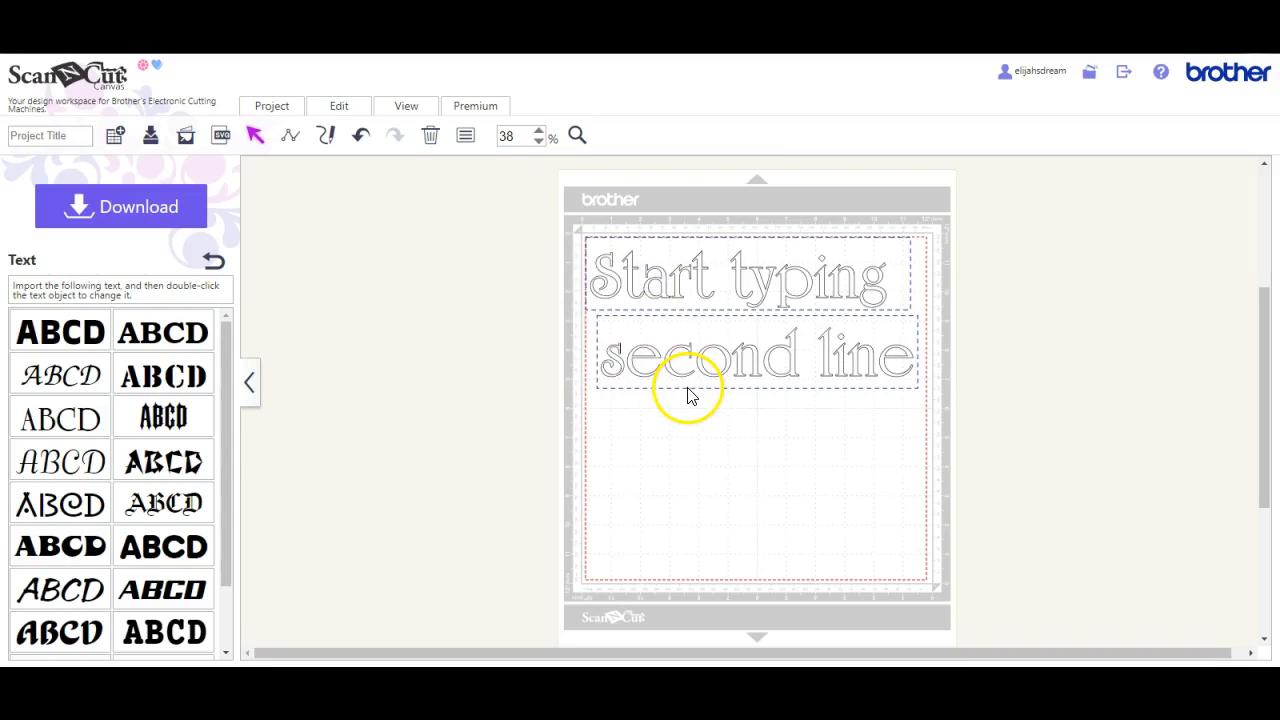
click(338, 106)
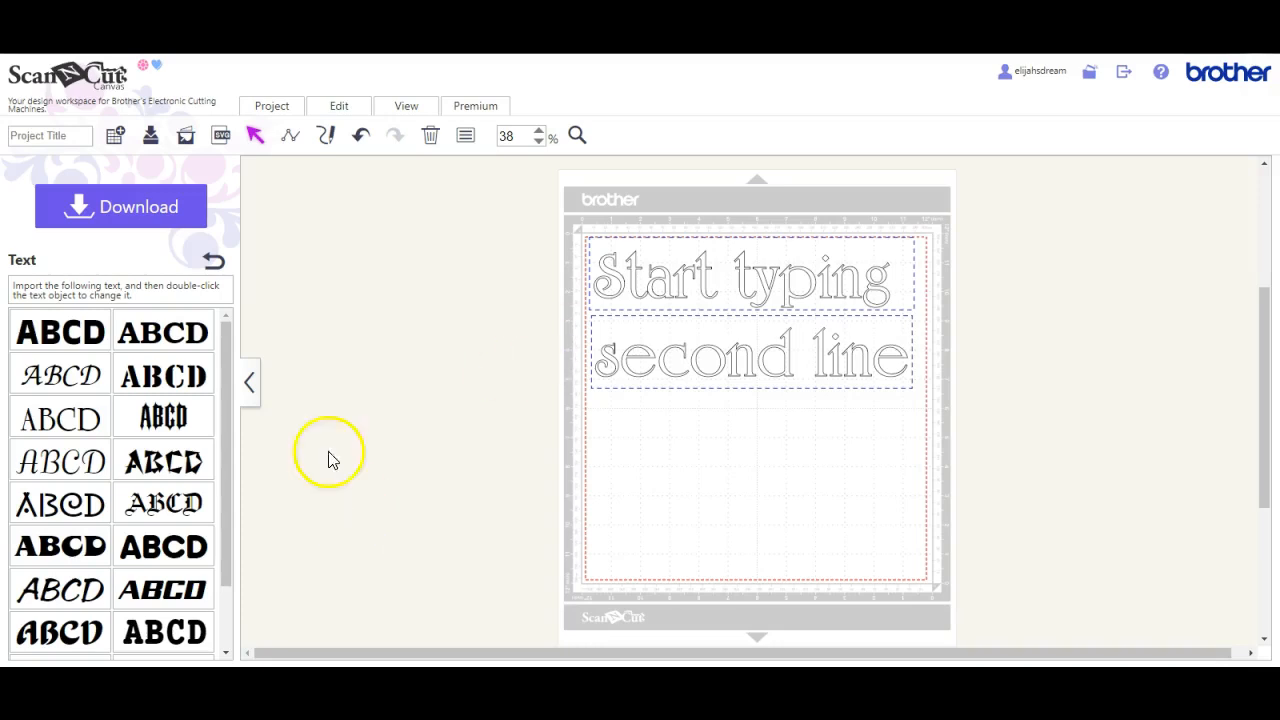
mouse_move(276, 206)
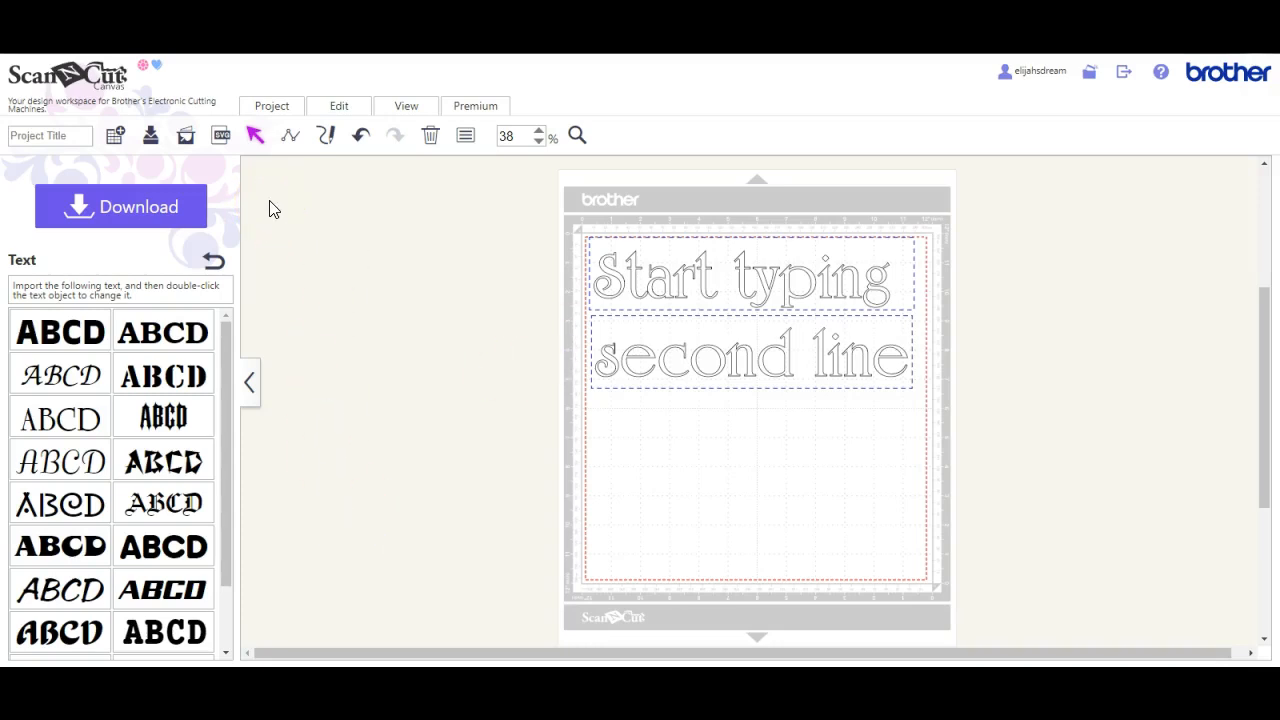